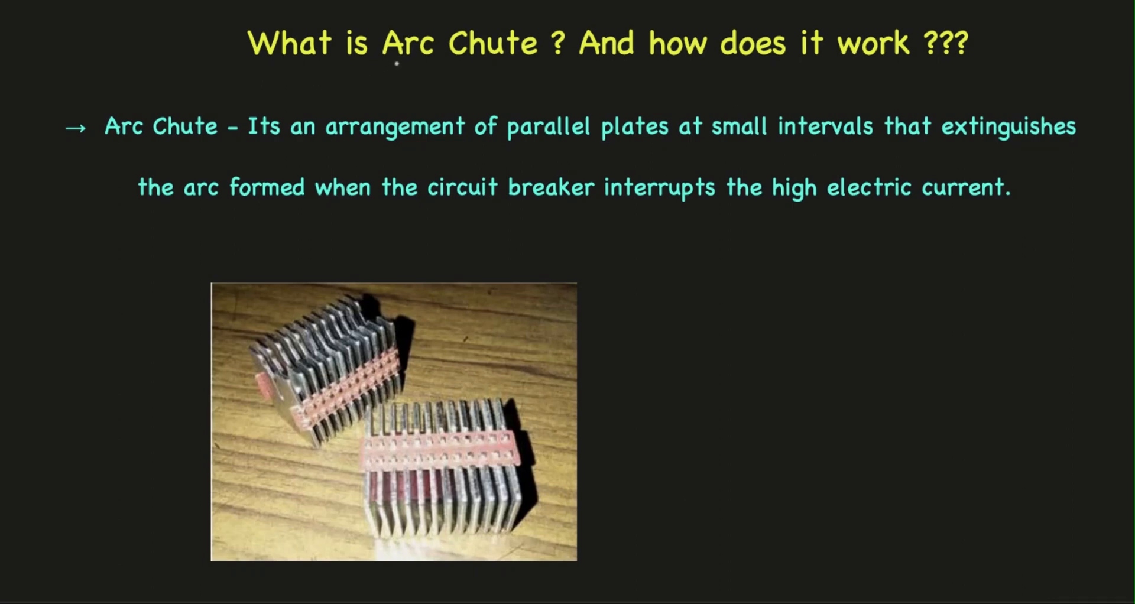
# Underline 'Arc Chute', 'small intervals', 'extinguishes' and 'high electric current' on the slide
pyautogui.moveTo(383, 65); pyautogui.dragTo(529, 66)
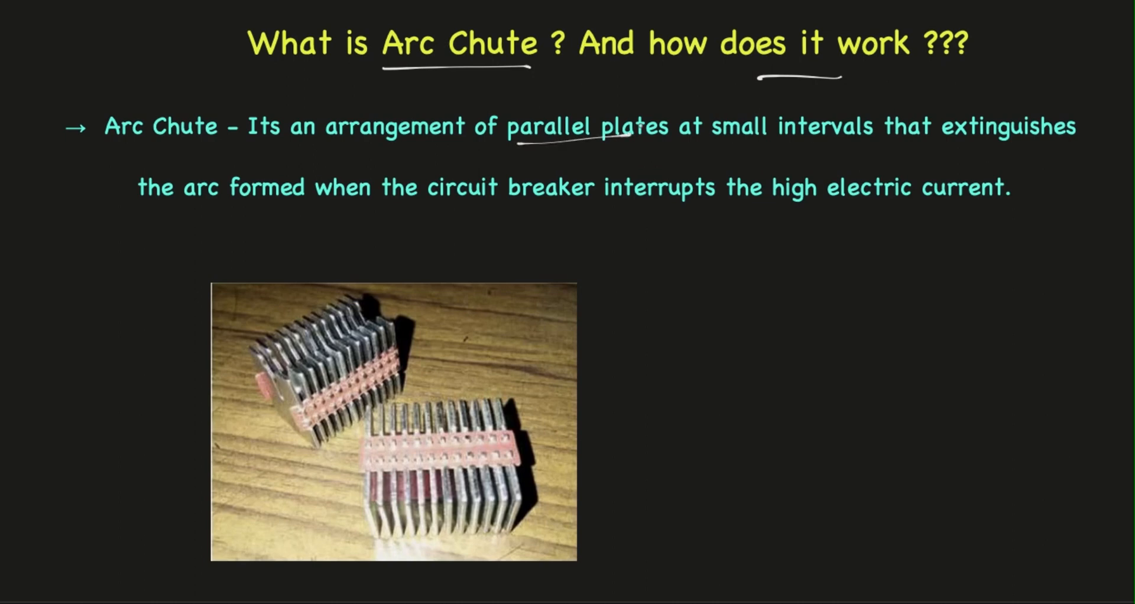
pyautogui.moveTo(722, 143); pyautogui.dragTo(828, 139)
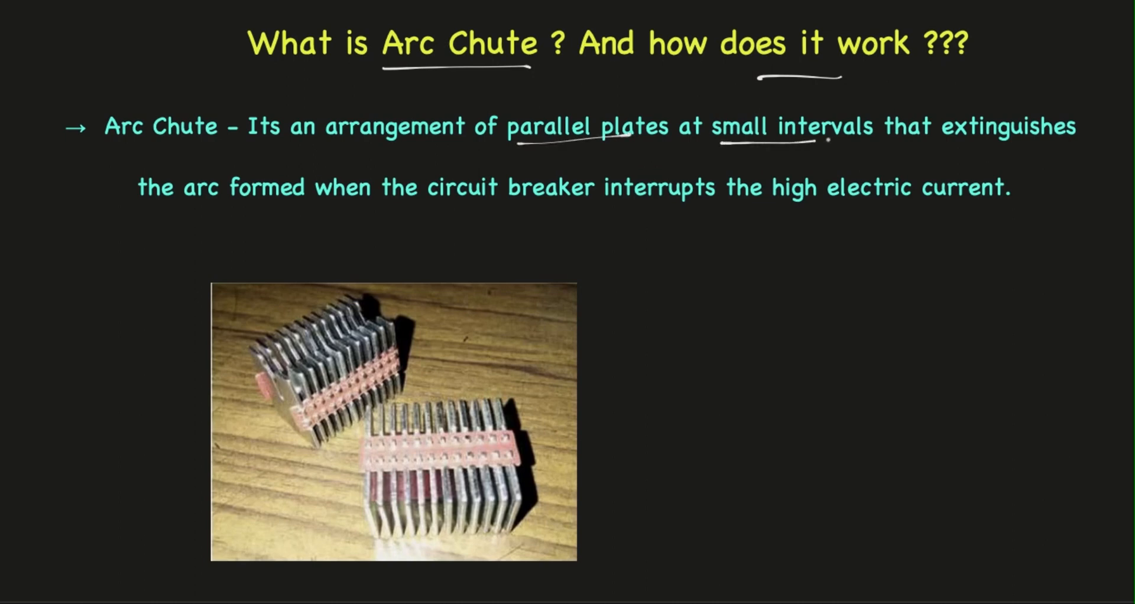
pyautogui.moveTo(716, 144); pyautogui.dragTo(869, 140)
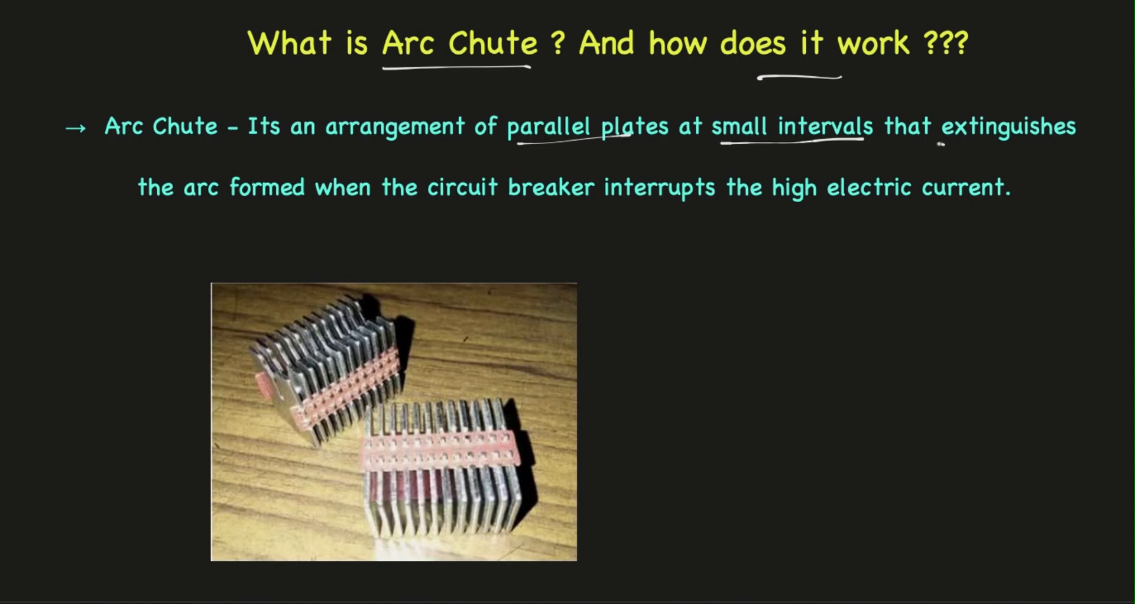
pyautogui.moveTo(937, 143); pyautogui.dragTo(1053, 150)
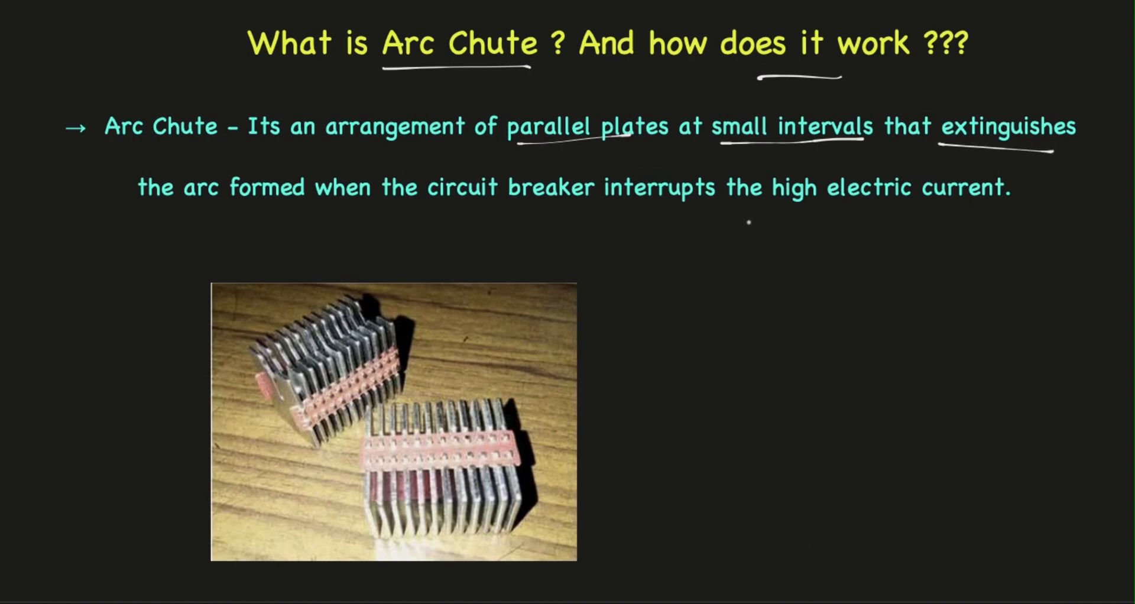
pyautogui.moveTo(773, 208); pyautogui.dragTo(994, 200)
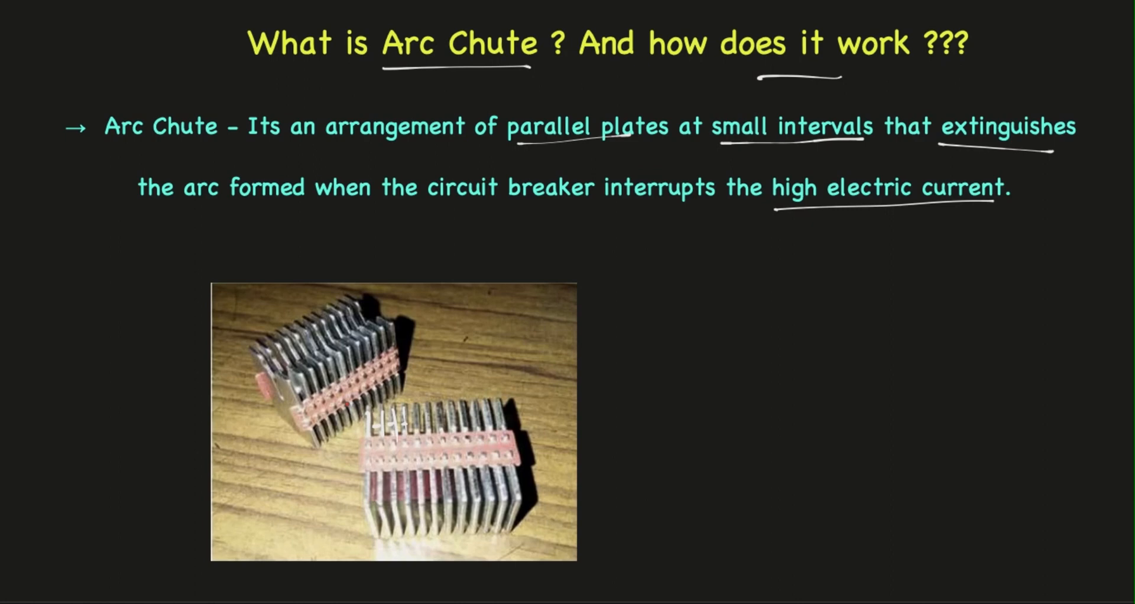
# Draw red arc strokes between the plates in the photo with an arrow leading outward
pyautogui.moveTo(369, 405); pyautogui.dragTo(379, 445)
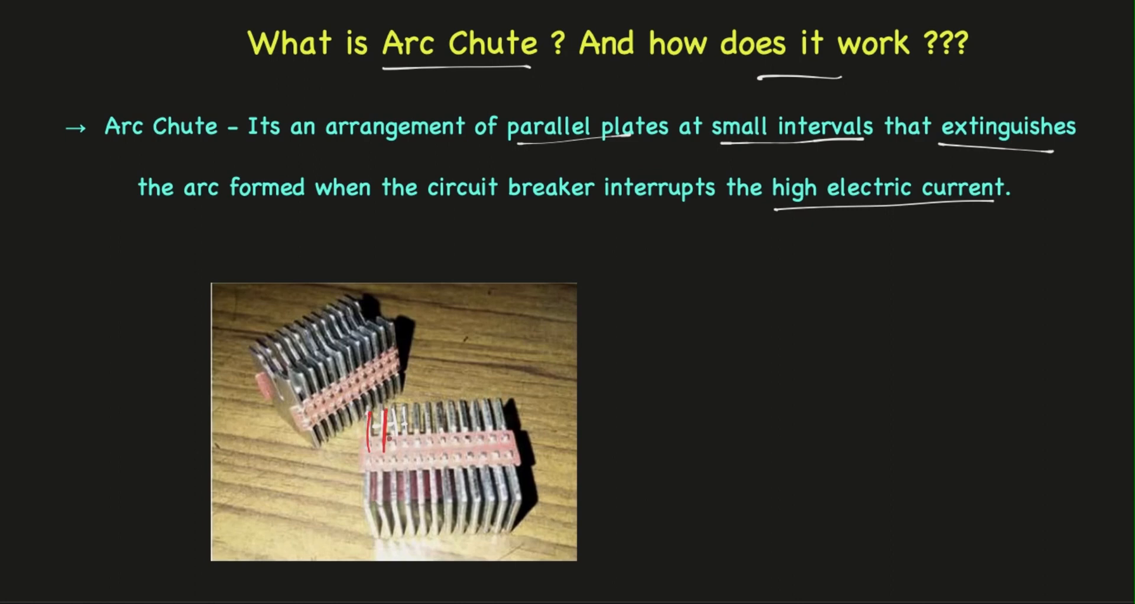
pyautogui.moveTo(373, 416); pyautogui.dragTo(406, 433)
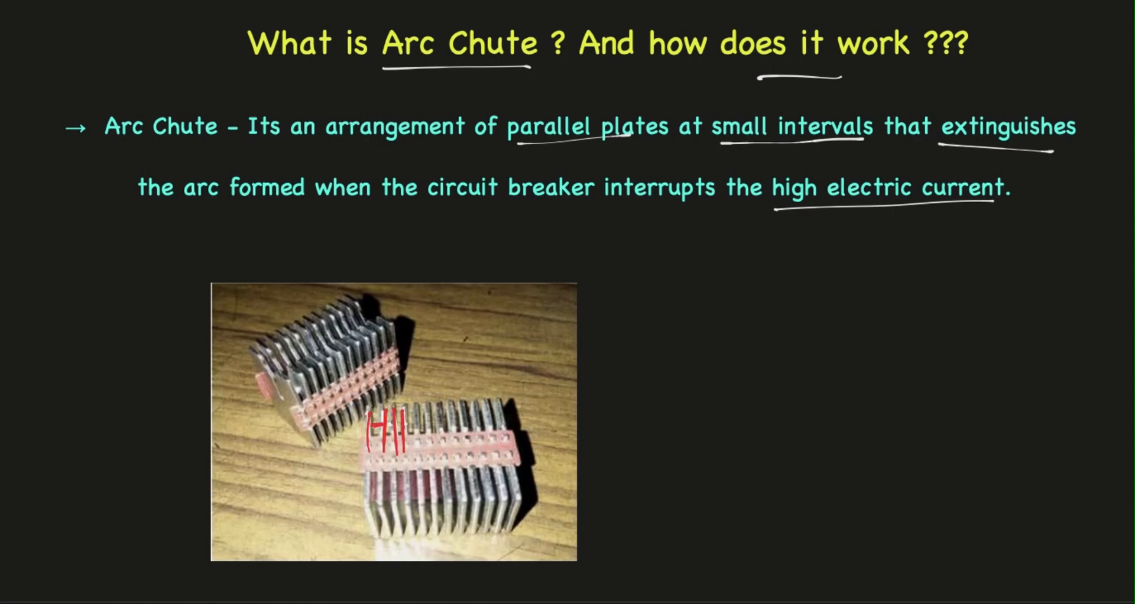
pyautogui.moveTo(416, 419); pyautogui.dragTo(457, 395)
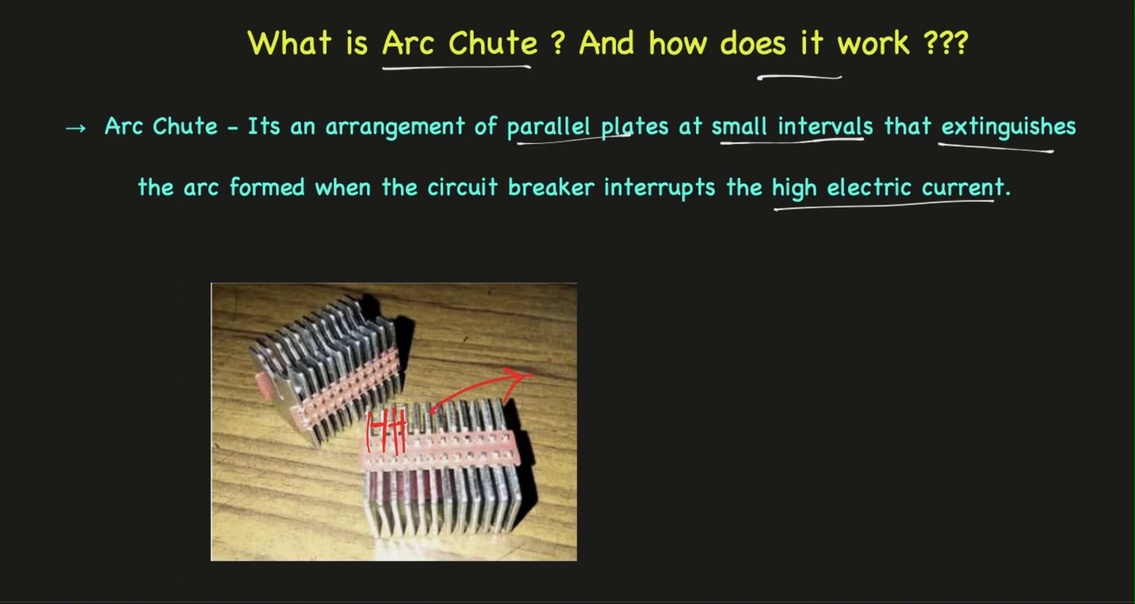
pyautogui.moveTo(546, 369); pyautogui.dragTo(608, 386)
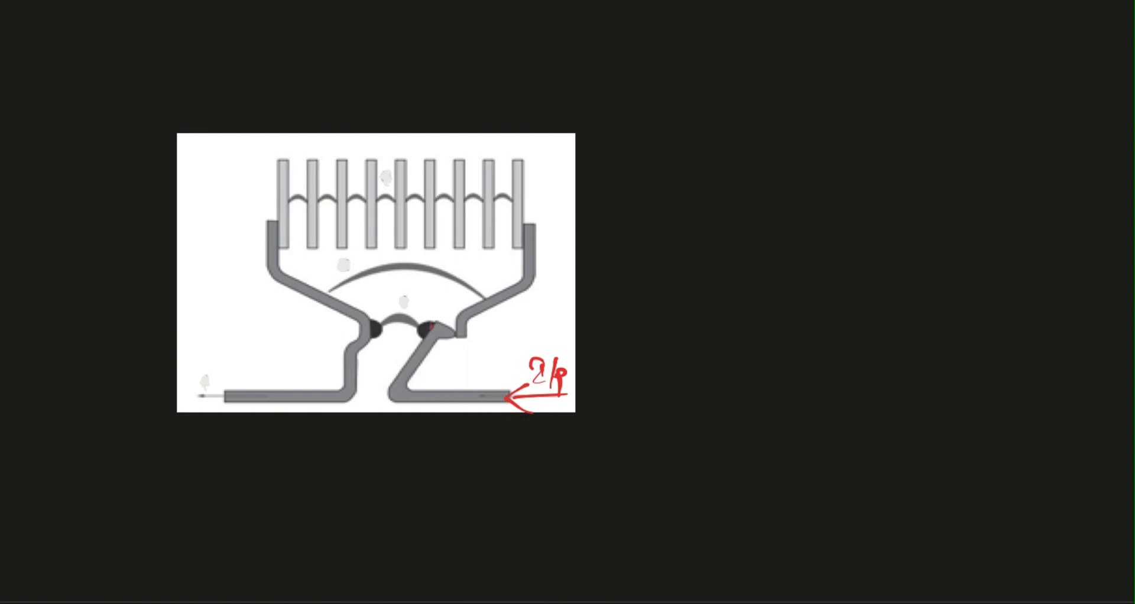
# Label the output terminal and contacts on the diagram and draw the arc between the contacts
pyautogui.moveTo(431, 359); pyautogui.dragTo(481, 354)
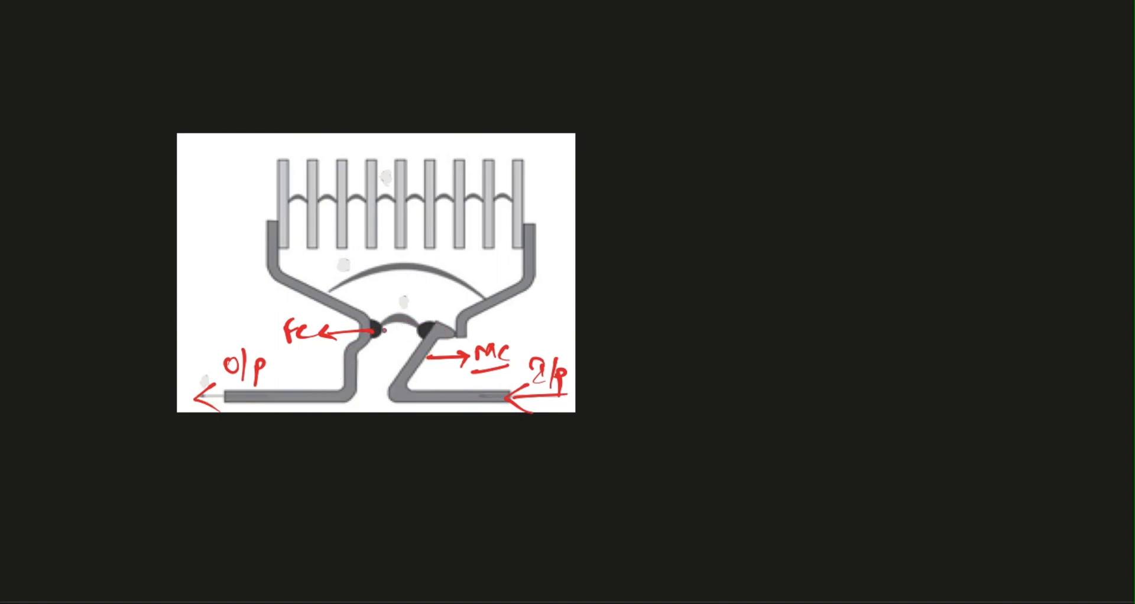
pyautogui.moveTo(383, 331); pyautogui.dragTo(423, 328)
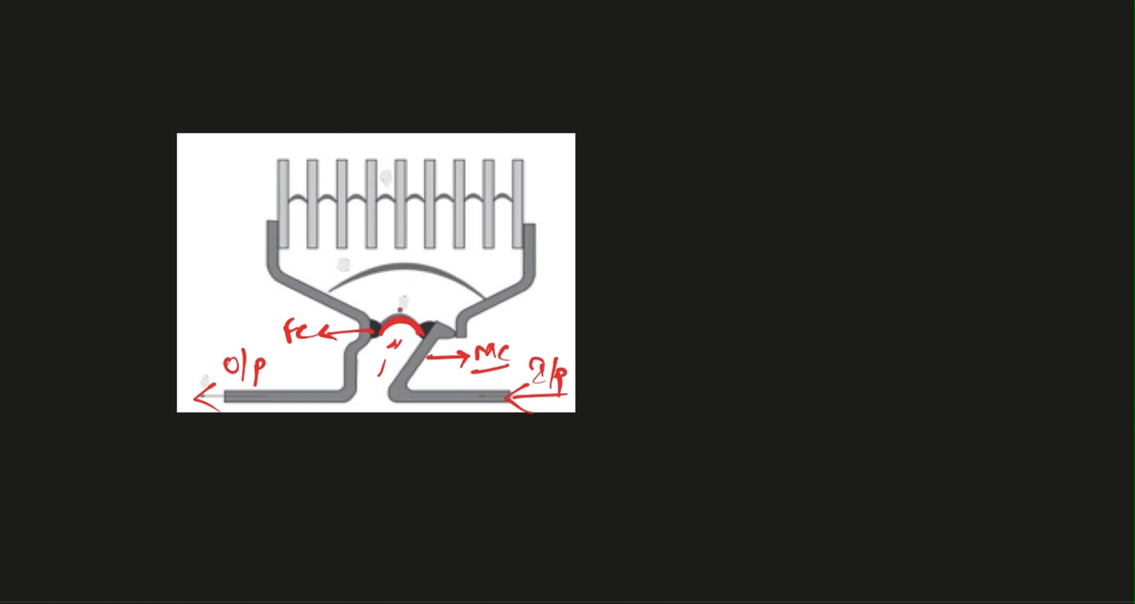
# Trace the arc up both runners with arrows and add dashed arc lines rising through the plates
pyautogui.moveTo(542, 328); pyautogui.dragTo(549, 289)
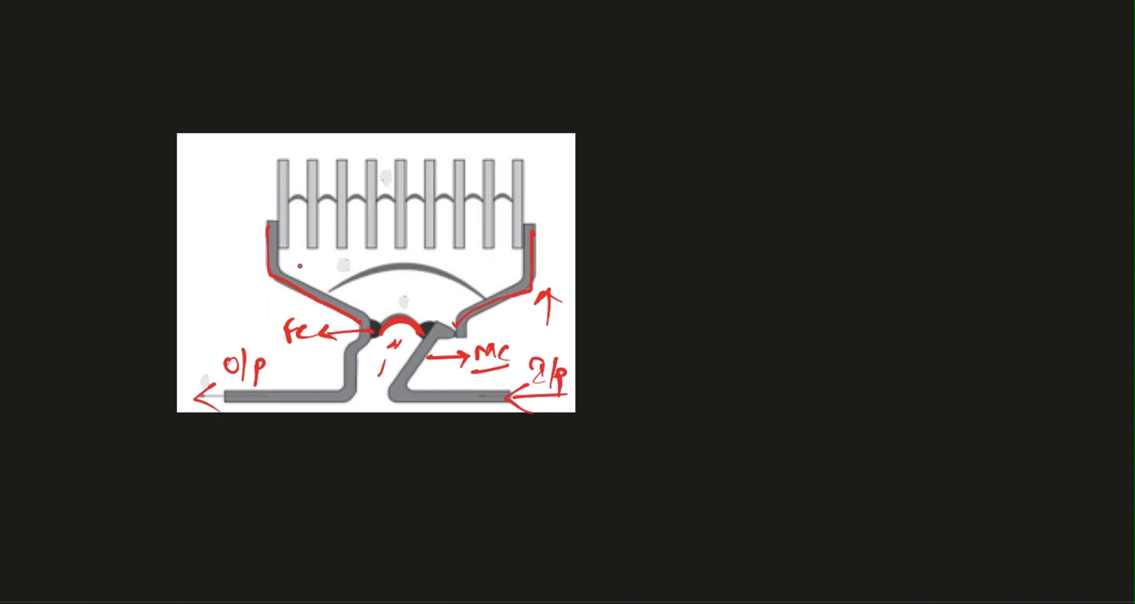
pyautogui.moveTo(351, 267); pyautogui.dragTo(282, 263)
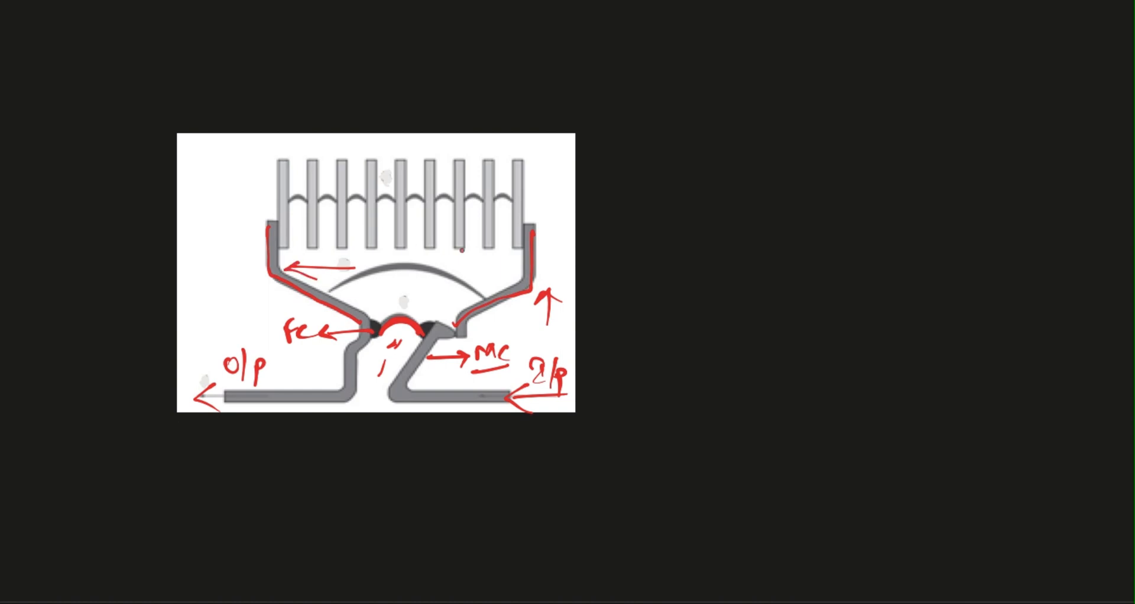
pyautogui.moveTo(463, 266); pyautogui.dragTo(507, 266)
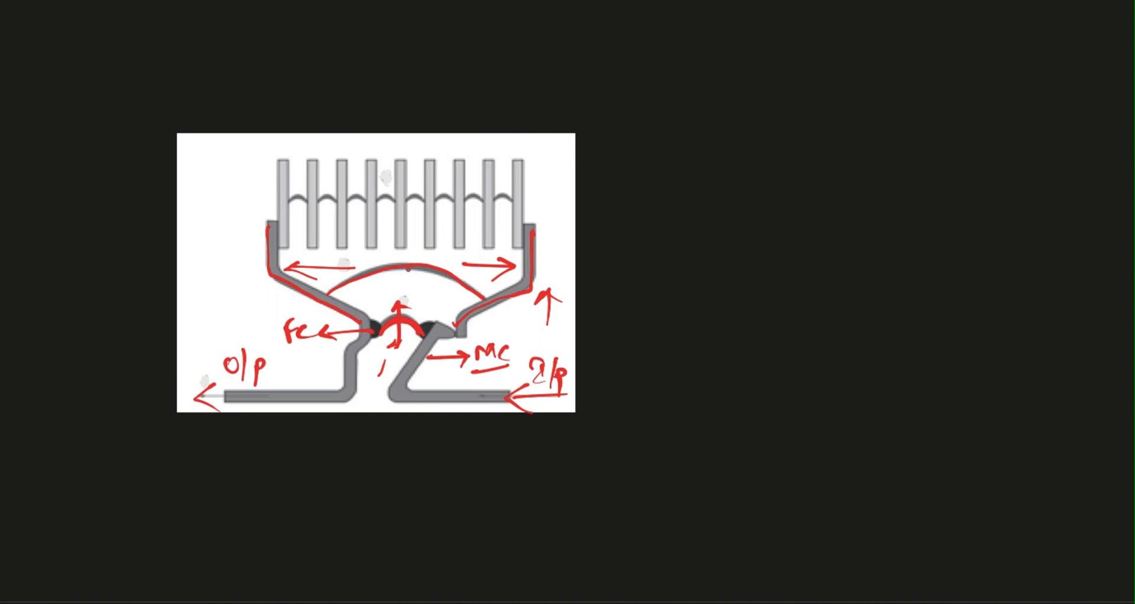
pyautogui.moveTo(416, 275); pyautogui.dragTo(413, 253)
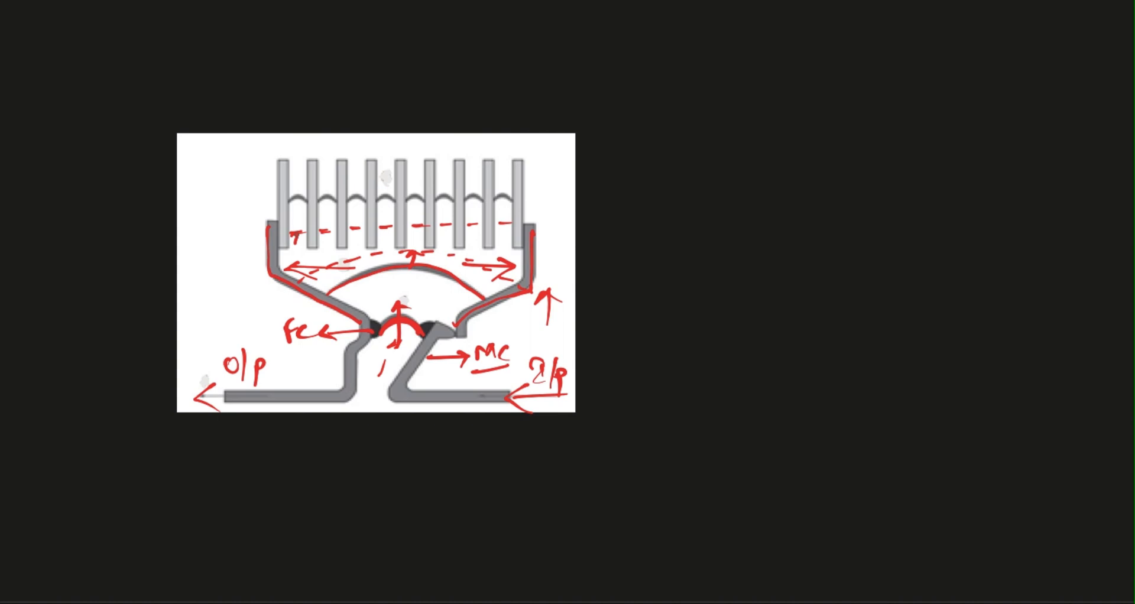
pyautogui.moveTo(297, 242); pyautogui.dragTo(300, 174)
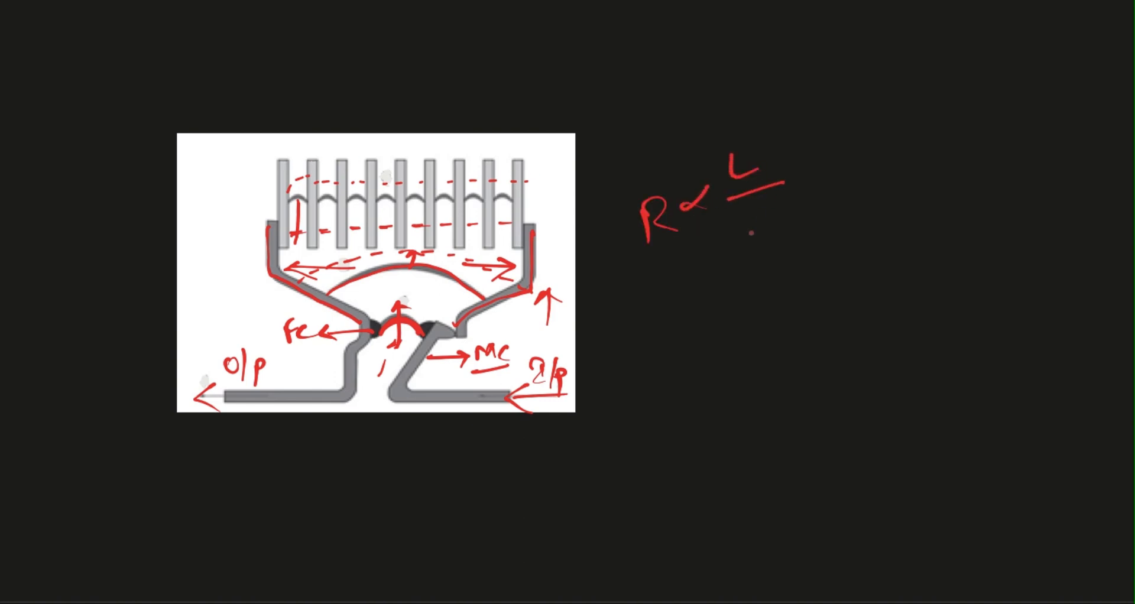
# Complete the relation R ∝ L/A and mark the arc splitting across every plate
pyautogui.write('A')
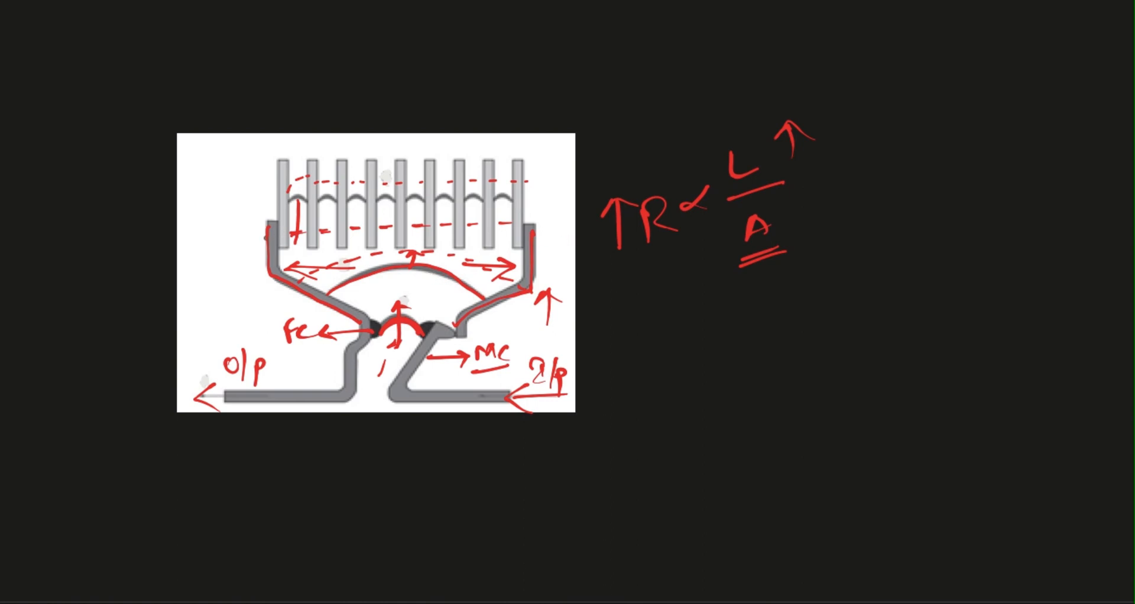
pyautogui.moveTo(215, 242); pyautogui.dragTo(215, 279)
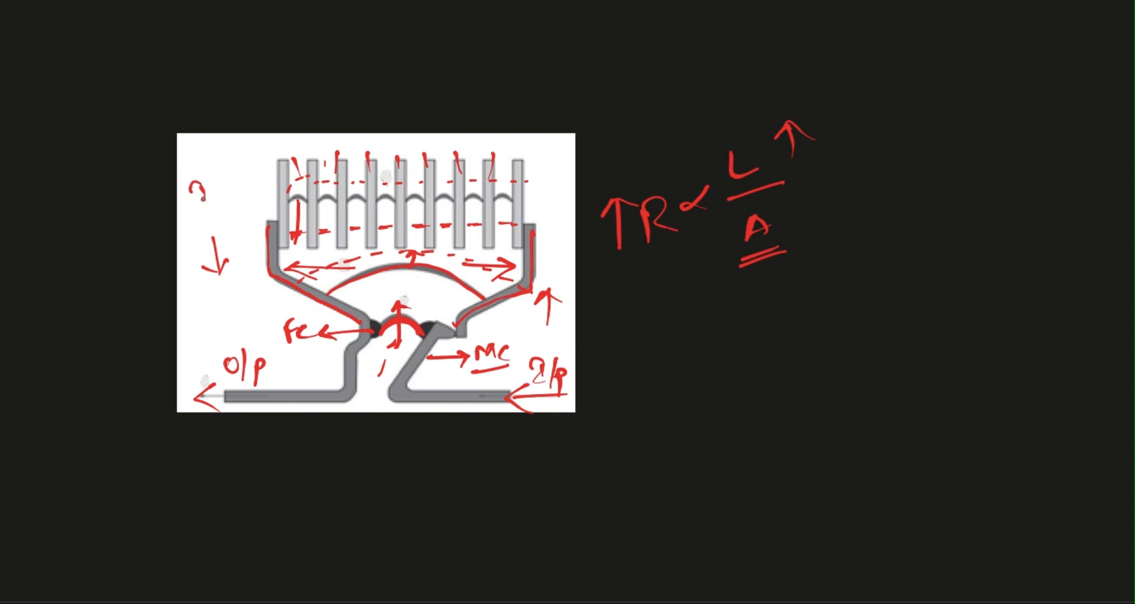
# Write the current note i=0 with a downward arrow beside the arc chute diagram
pyautogui.write('=0')
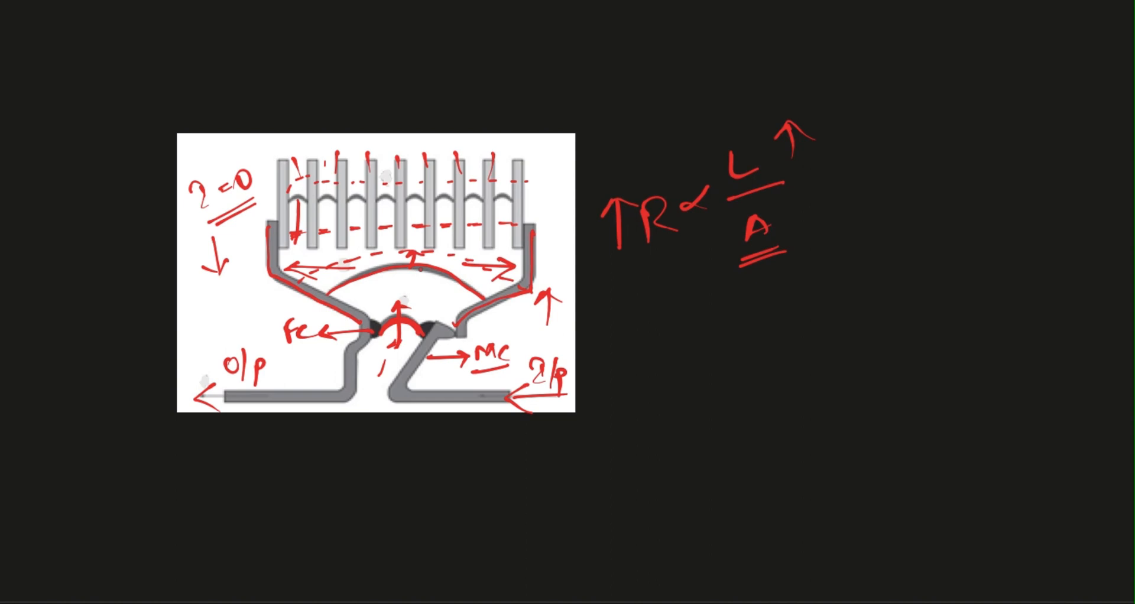
pyautogui.click(614, 143)
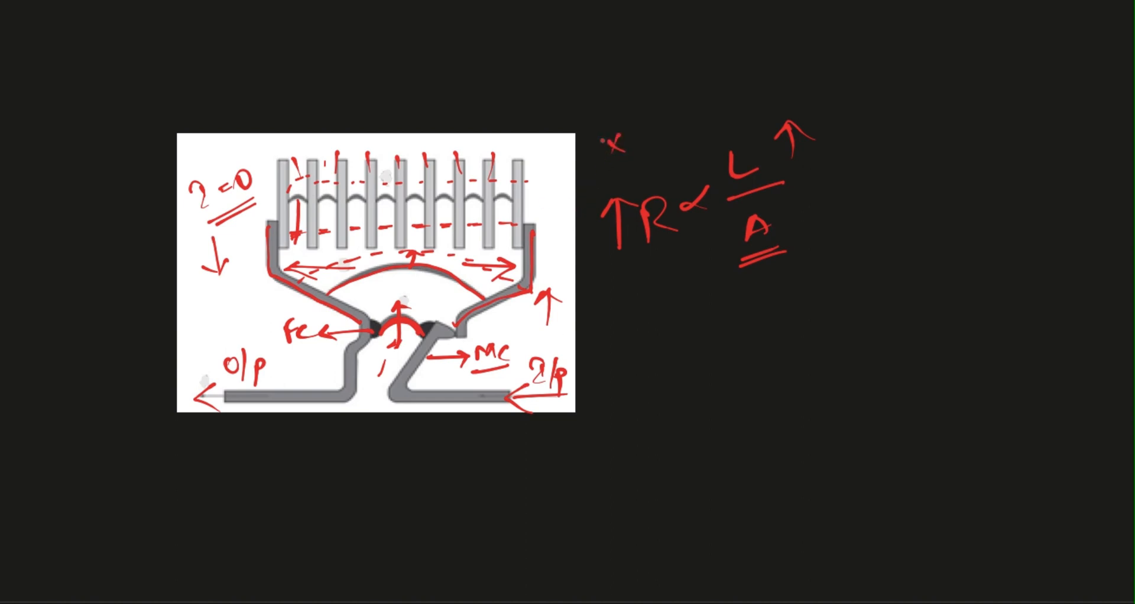